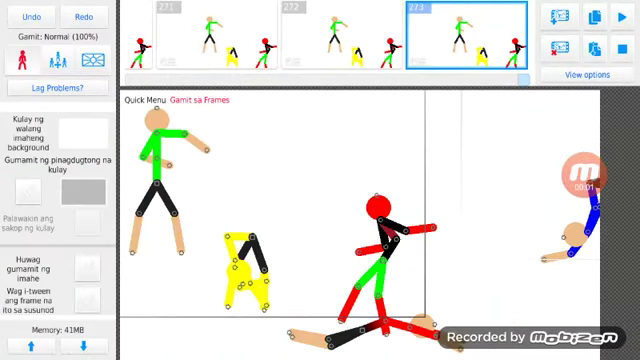
# Show the Animation options with the frame rate set to 18 frames per second.
pyautogui.click(620, 18)
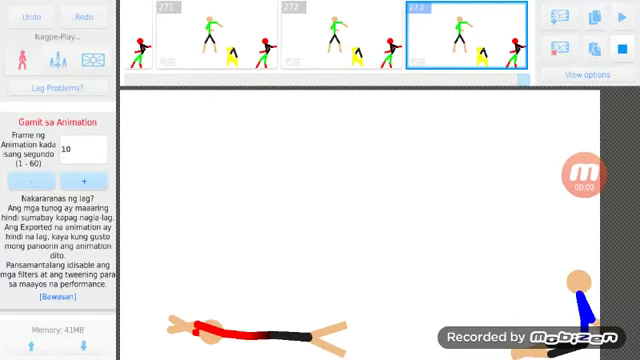